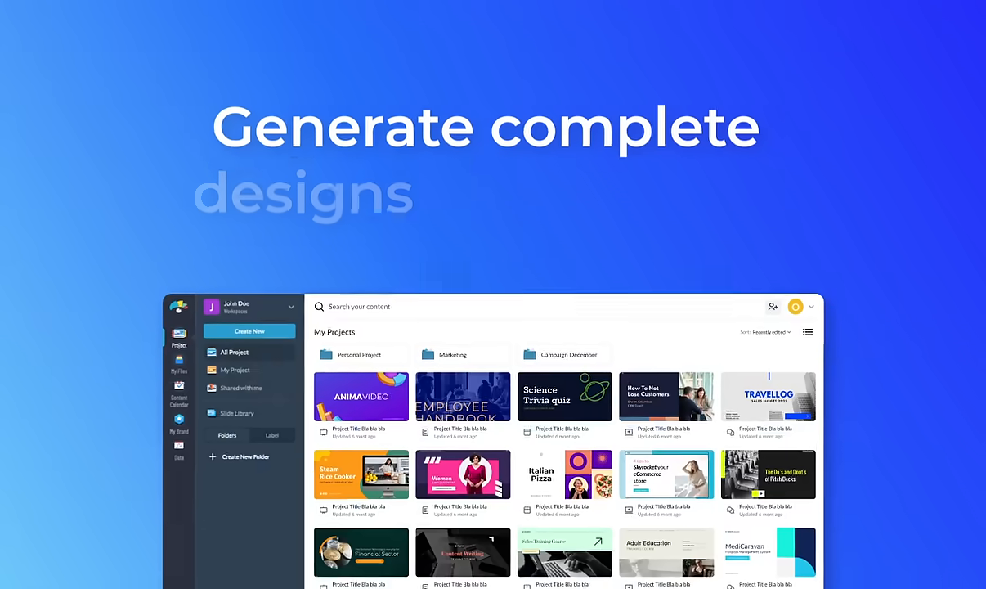
Step: Start a new project and choose Generate with AI from the create menu
left_click(249, 331)
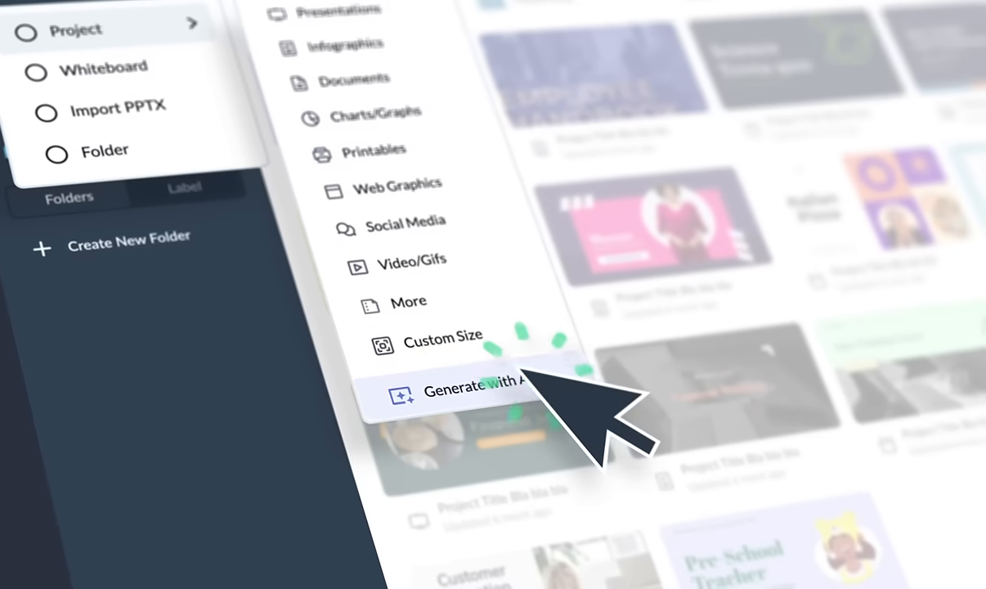
left_click(475, 386)
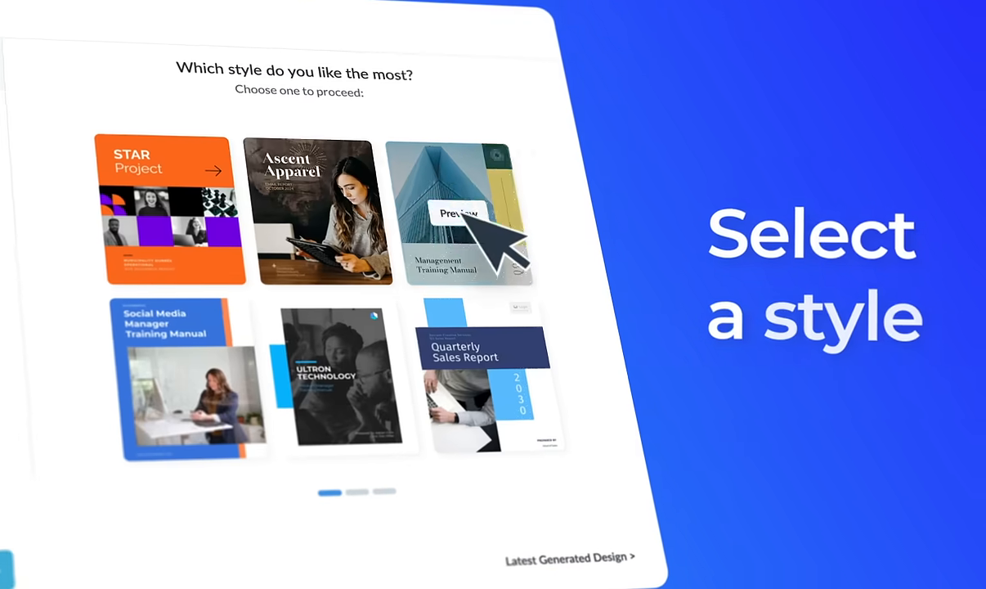
Step: Choose the skyscraper Management Training Manual style for the generated design
left_click(459, 212)
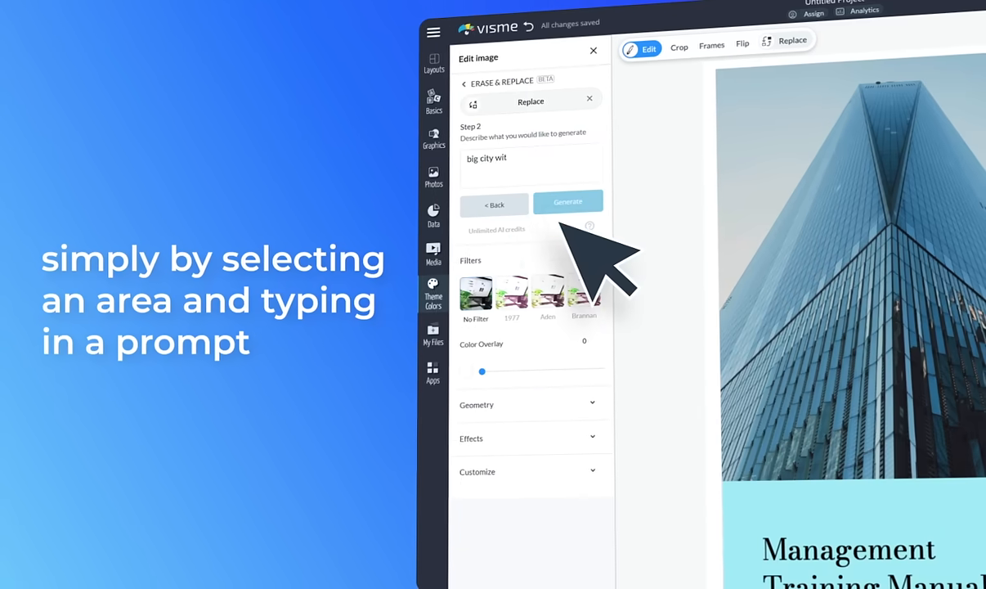
Step: Generate big-city replacement images for the skyscraper photo and use one result
left_click(569, 203)
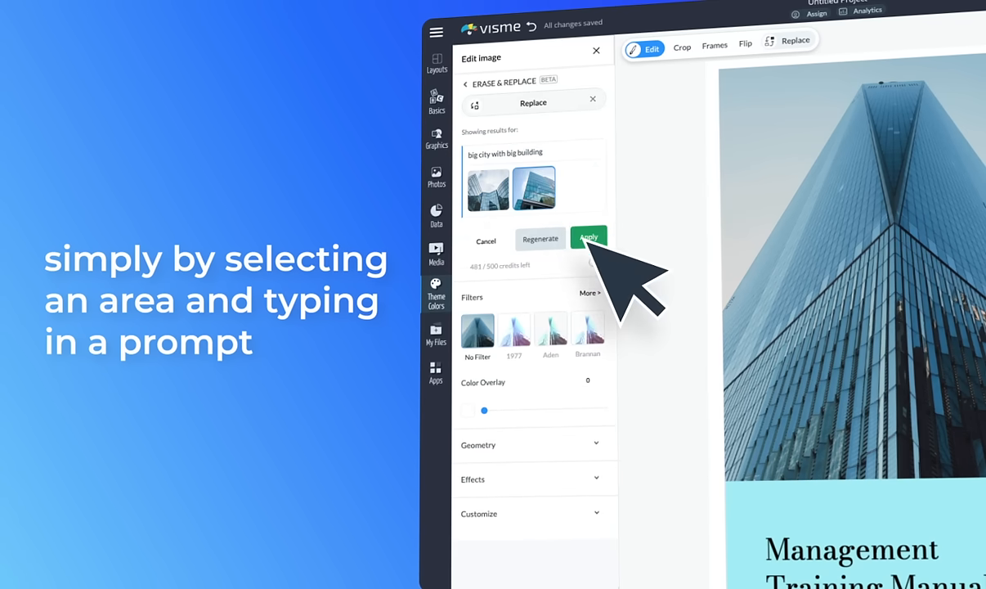
left_click(587, 239)
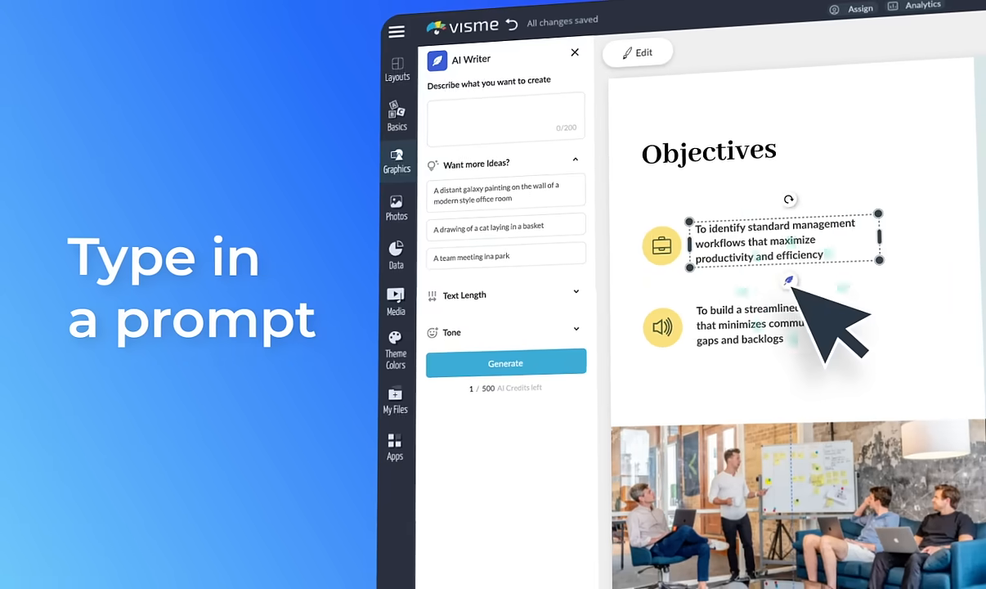
Step: Have AI Writer generate Objectives text from the prompt 'Business tips'
type("Business tips")
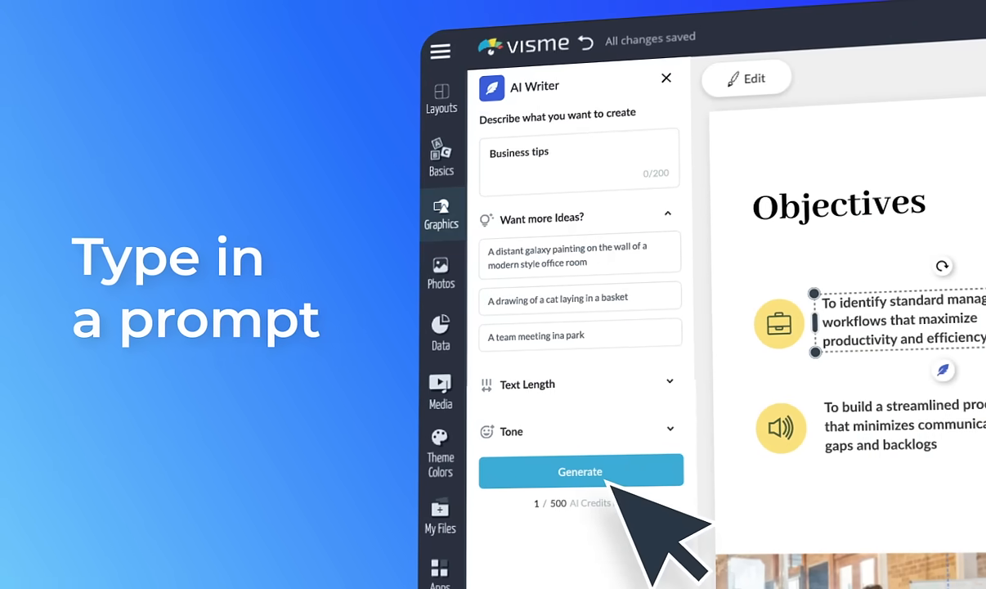
left_click(579, 471)
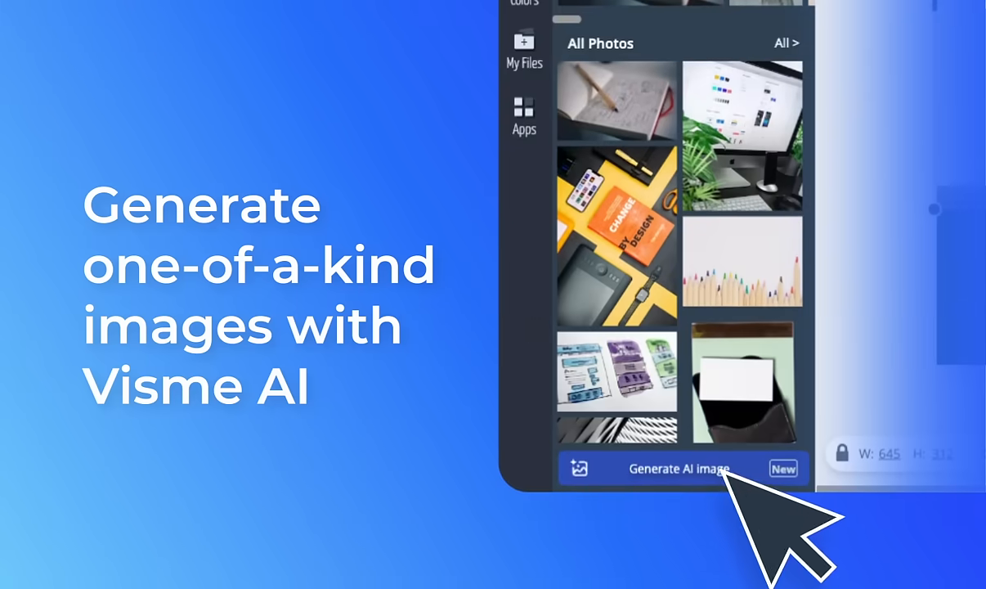
Step: Generate photographic AI images of a team brainstorming in a small office
left_click(680, 468)
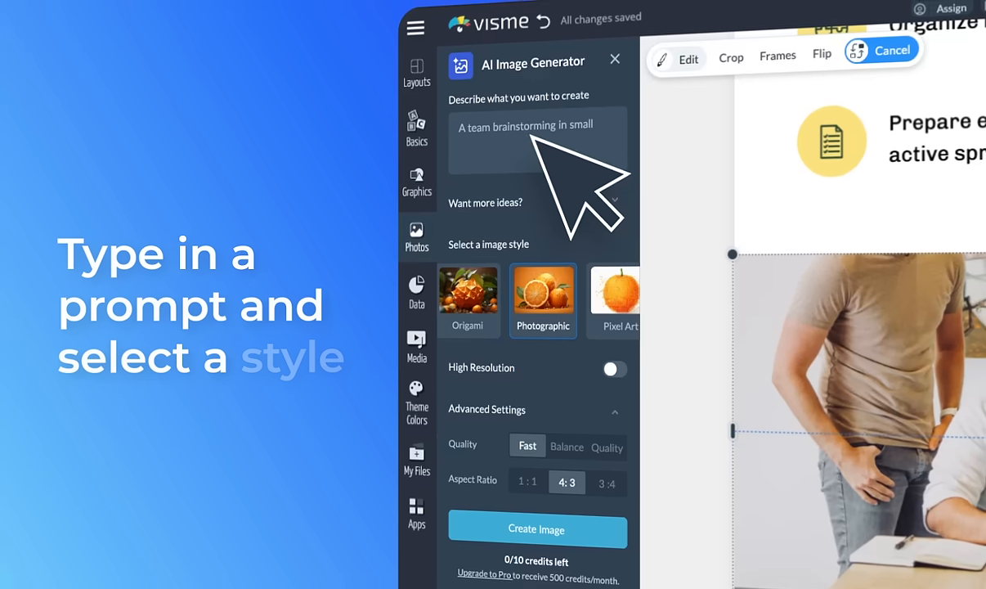
left_click(537, 530)
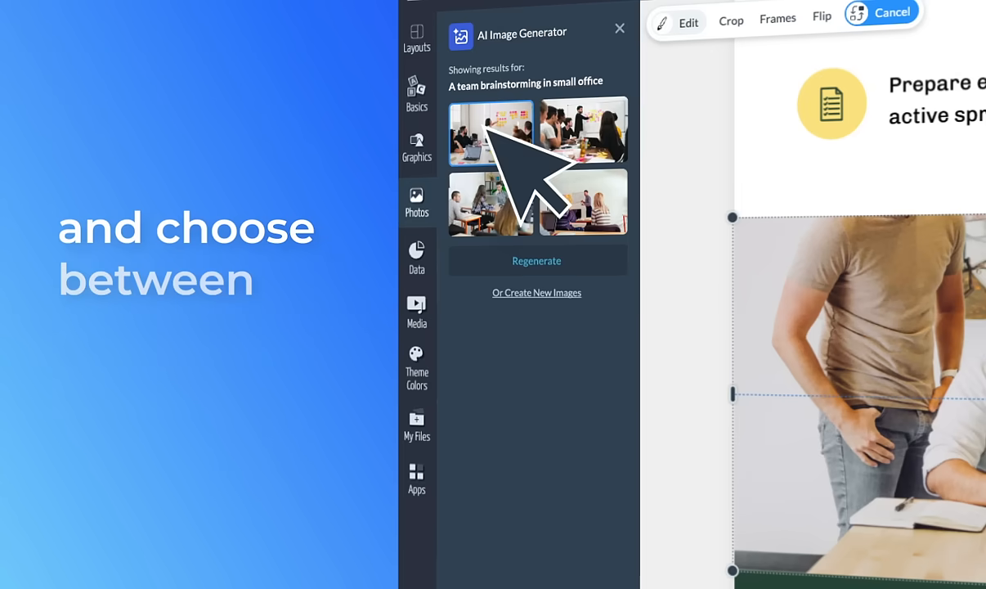